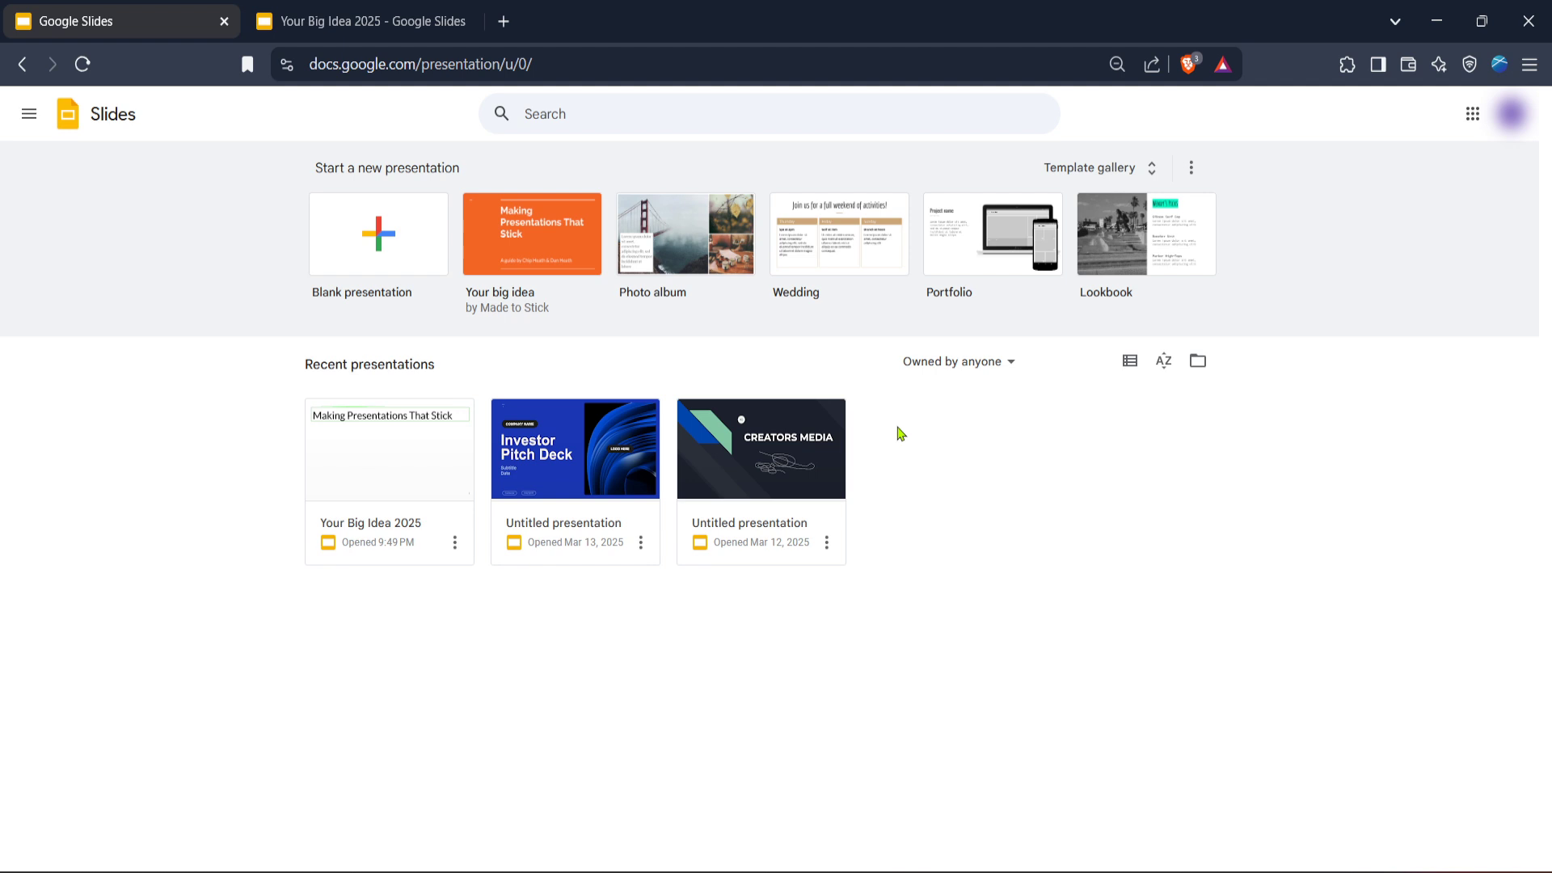
{"action": "mouse_move", "coordinate": [770, 374]}
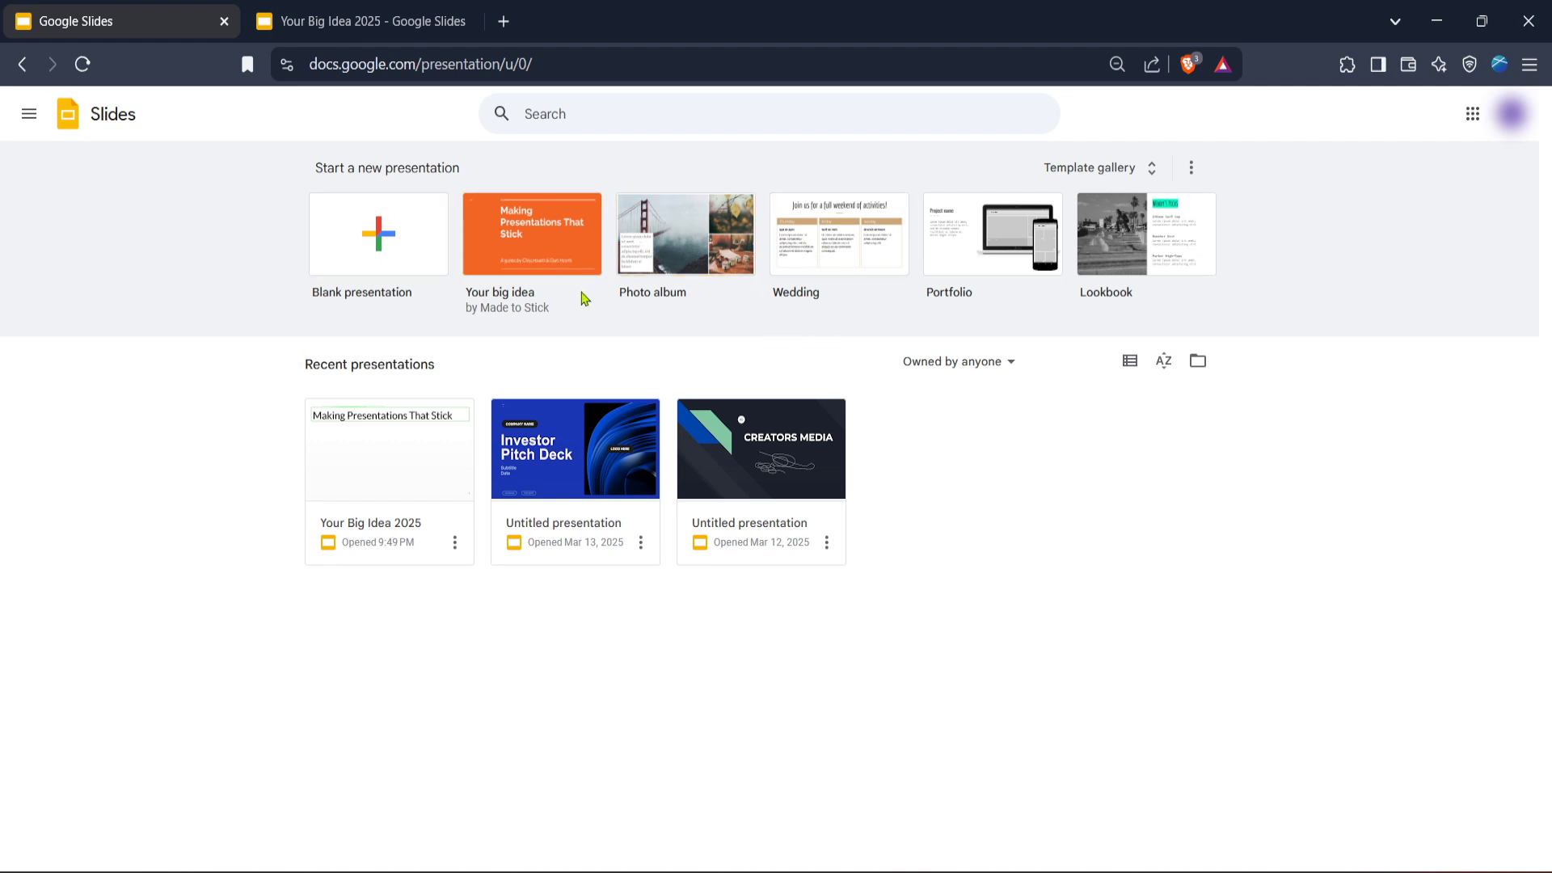
{"action": "mouse_move", "coordinate": [594, 321]}
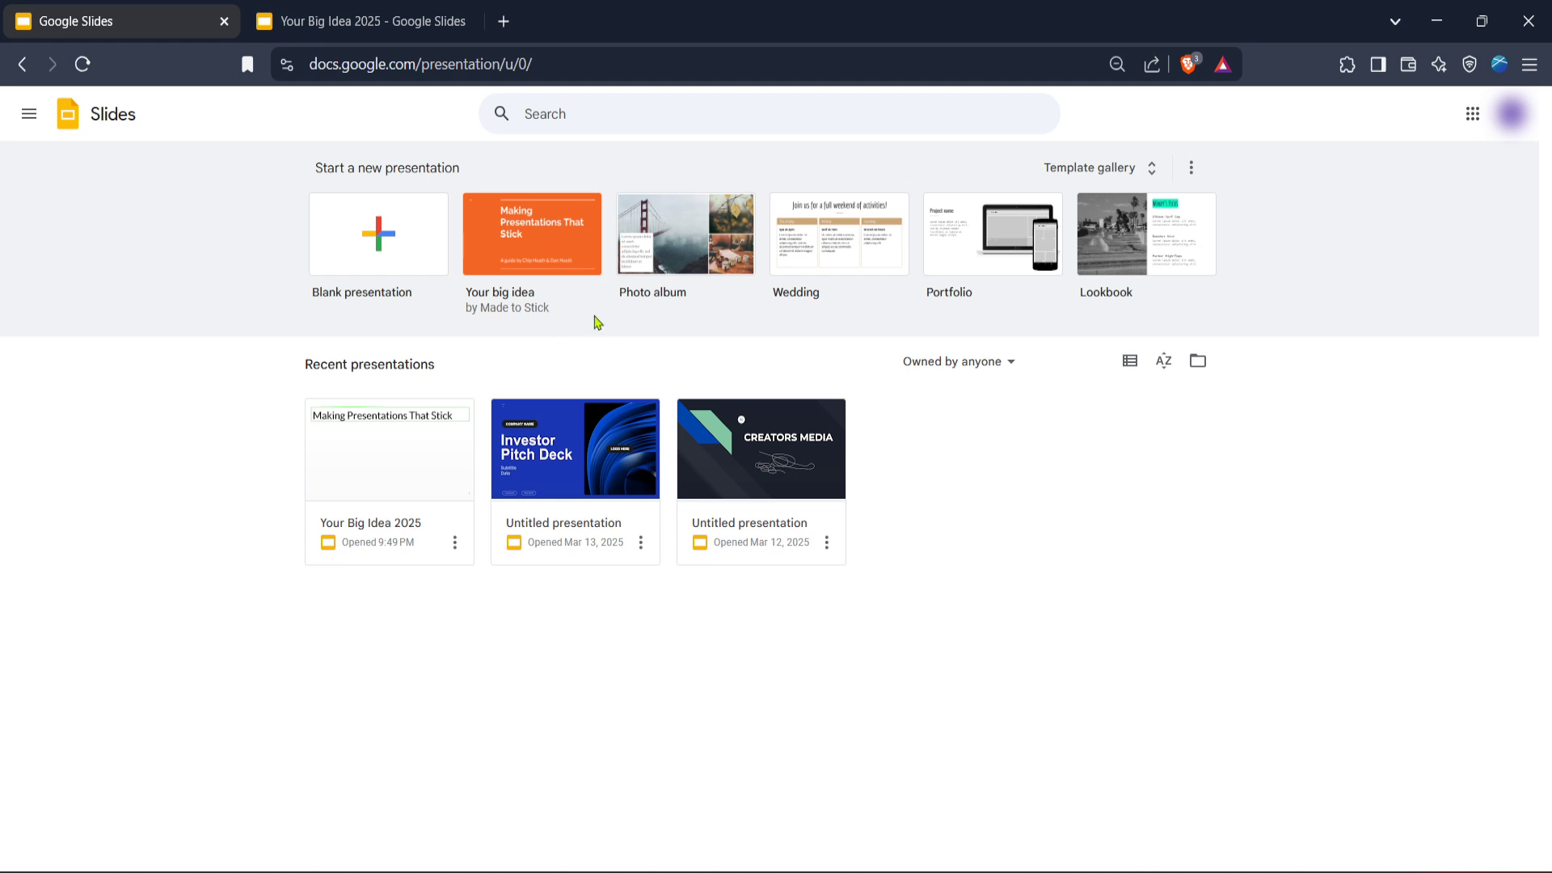
{"action": "mouse_move", "coordinate": [643, 348]}
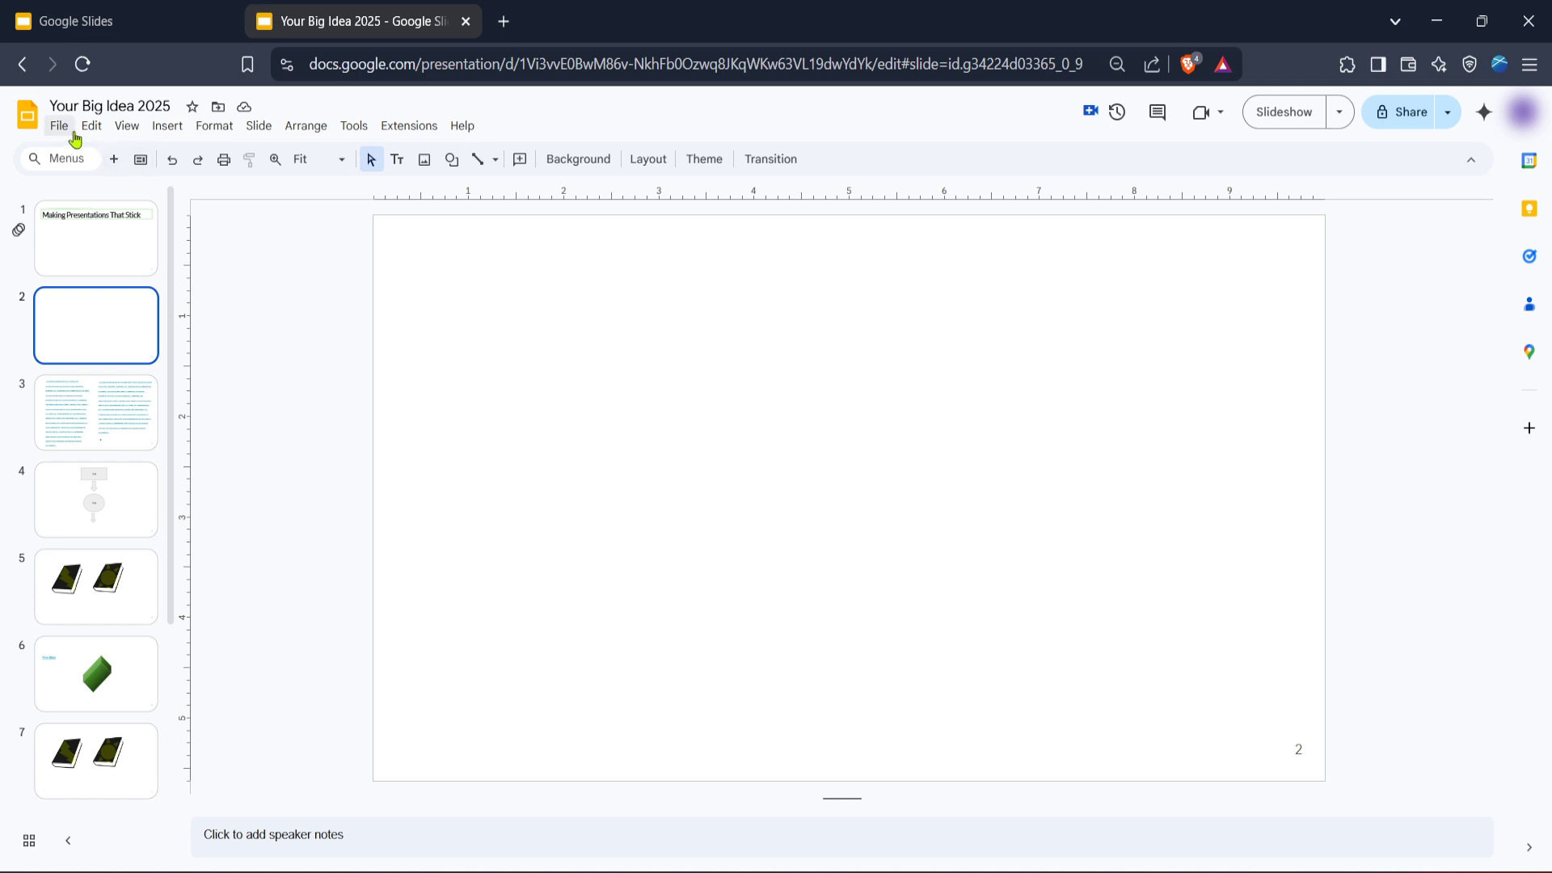
{"action": "mouse_move", "coordinate": [166, 126]}
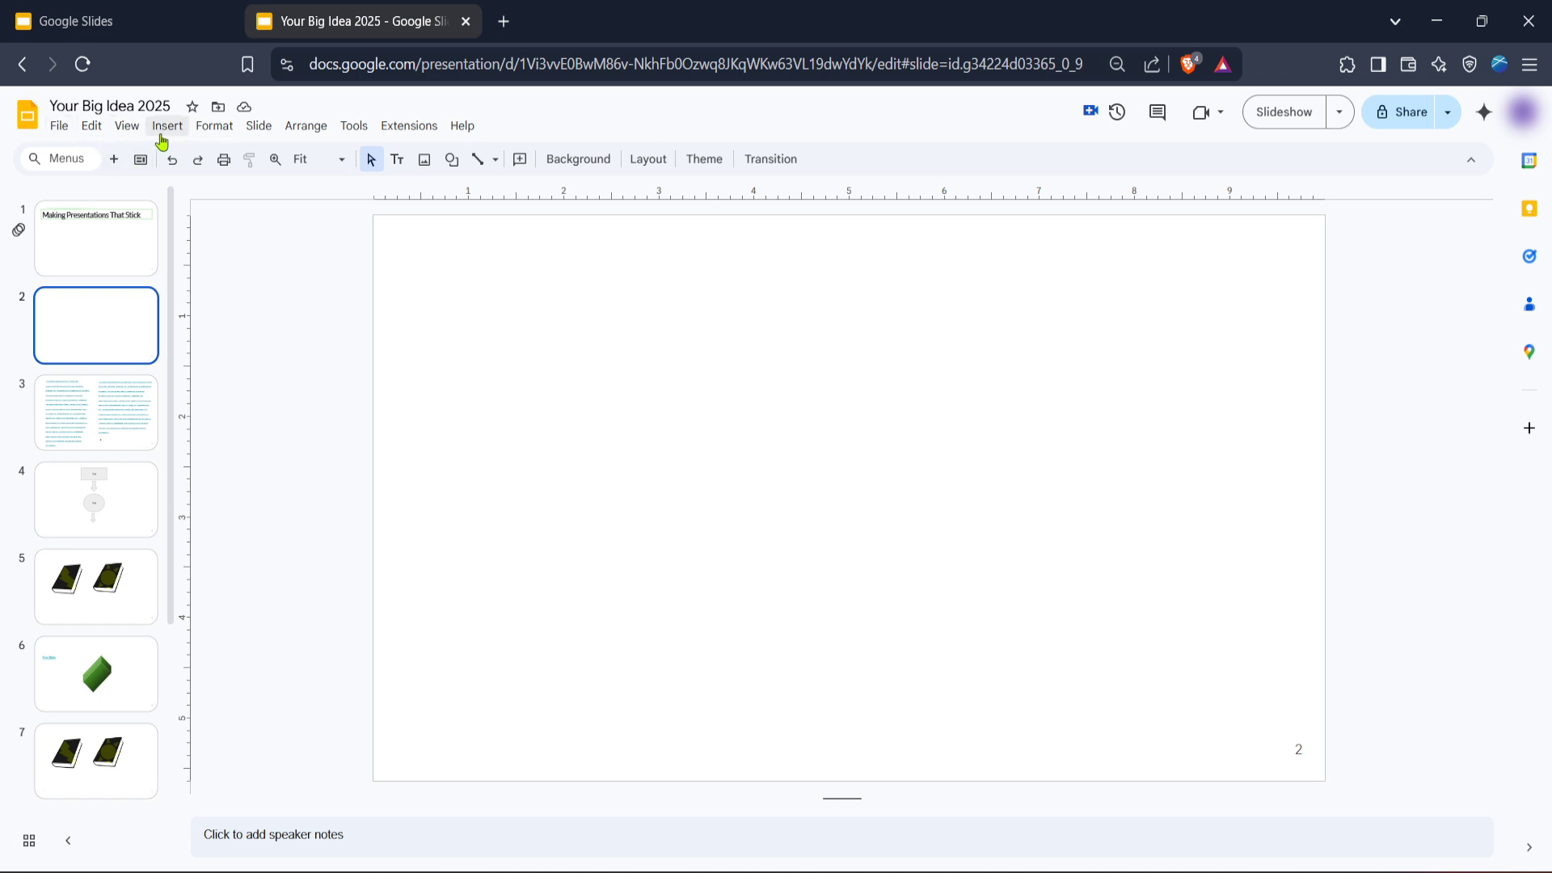
Open the web image search panel from the Insert menu for slide 2.
{"action": "left_click", "coordinate": [167, 126]}
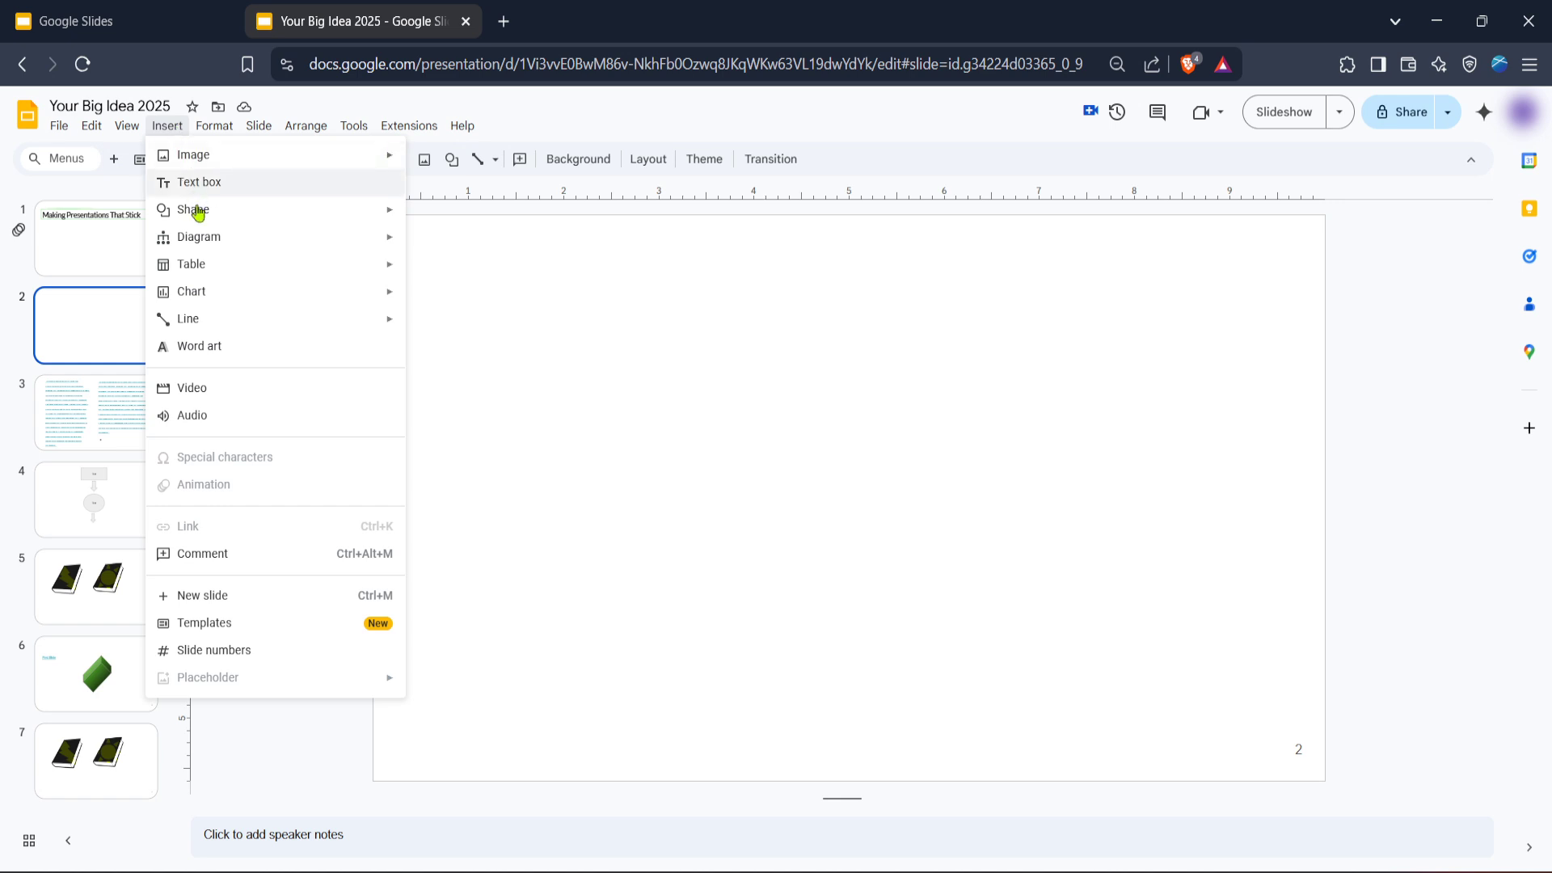
{"action": "mouse_move", "coordinate": [193, 154]}
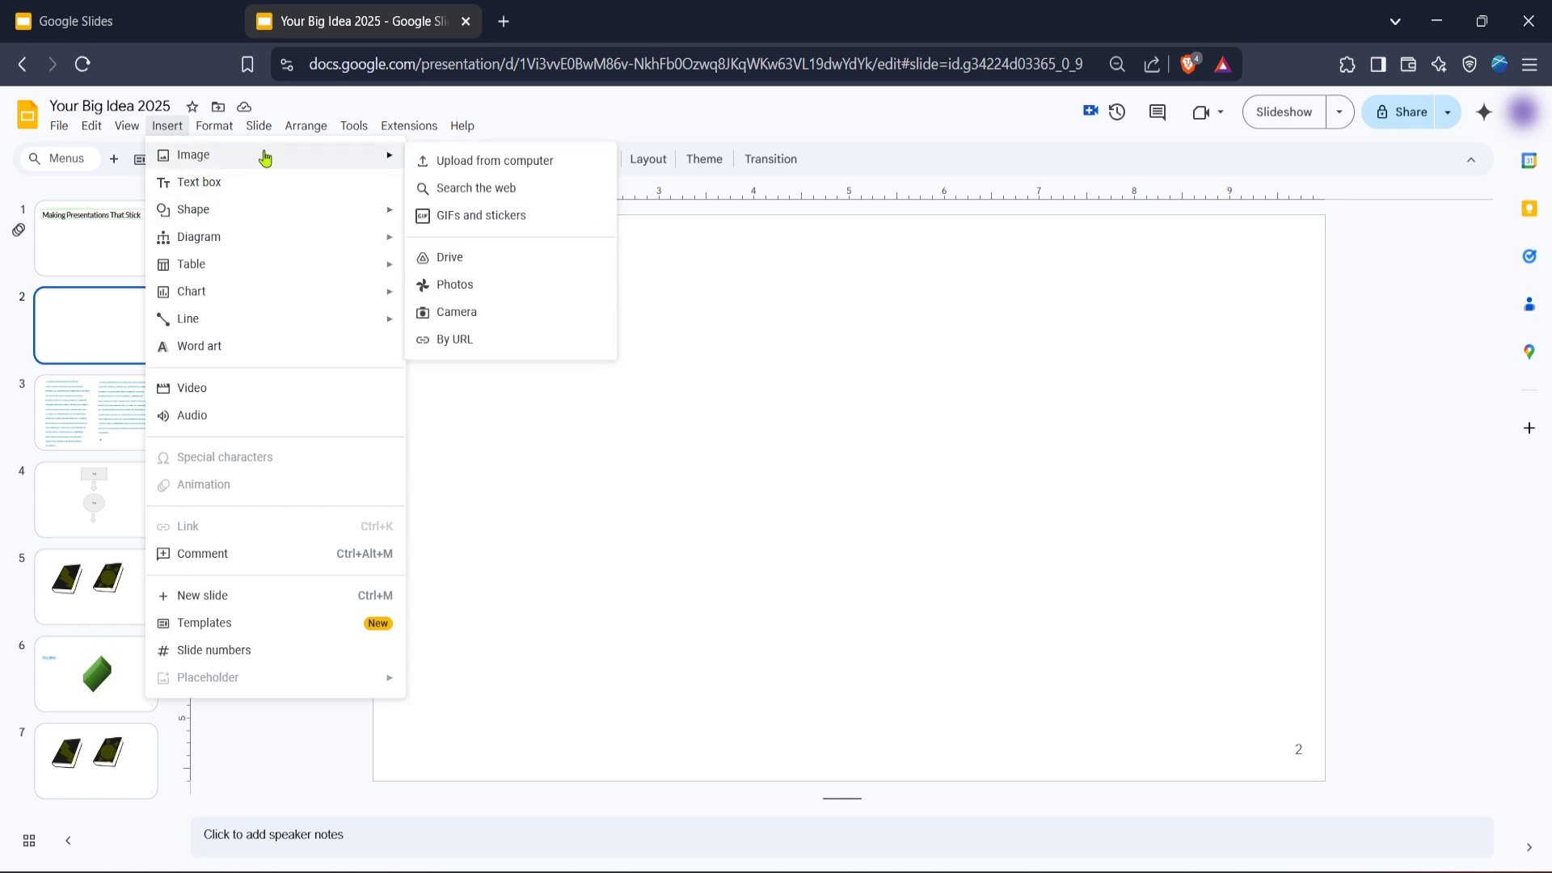
{"action": "left_click", "coordinate": [478, 188]}
{"action": "type", "text": "maze"}
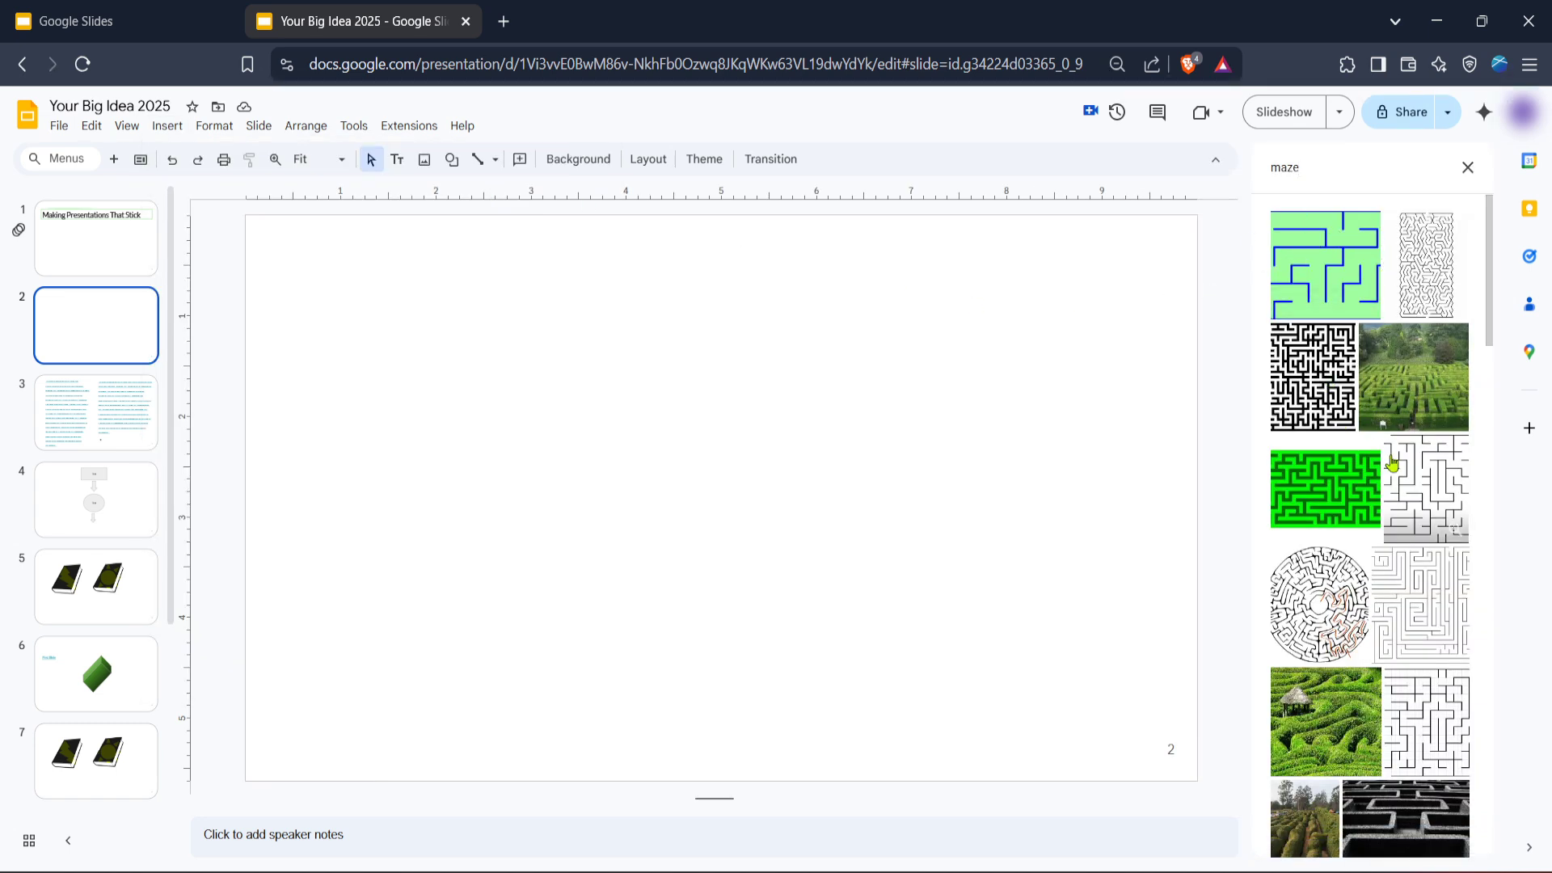
Insert the green maze with blue walls from the web search results.
{"action": "scroll", "scroll_direction": "down", "scroll_amount": 3}
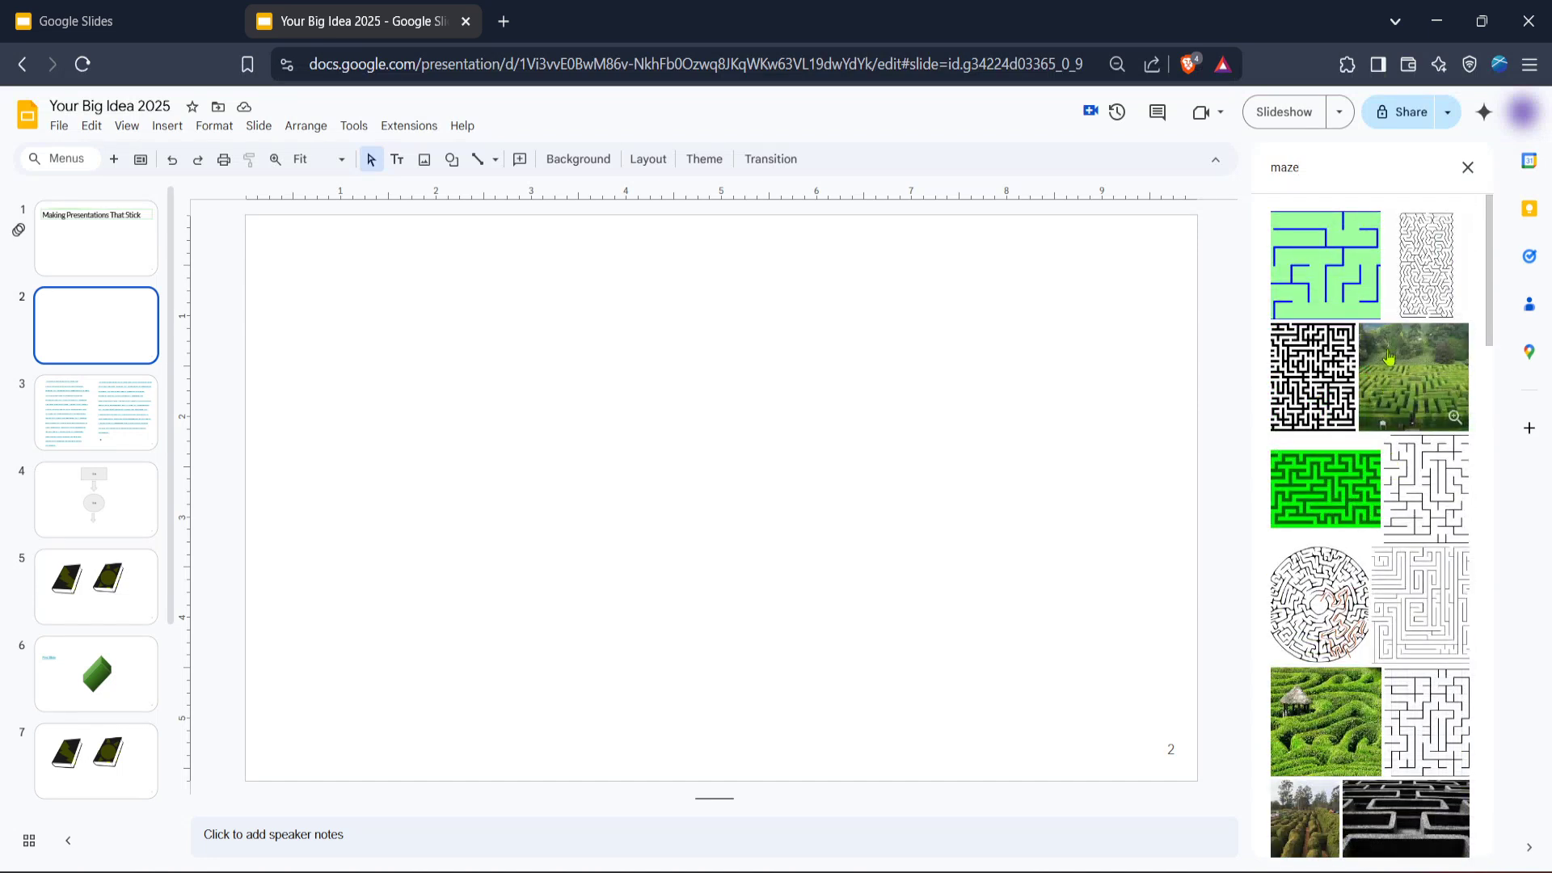
{"action": "left_click", "coordinate": [1323, 263]}
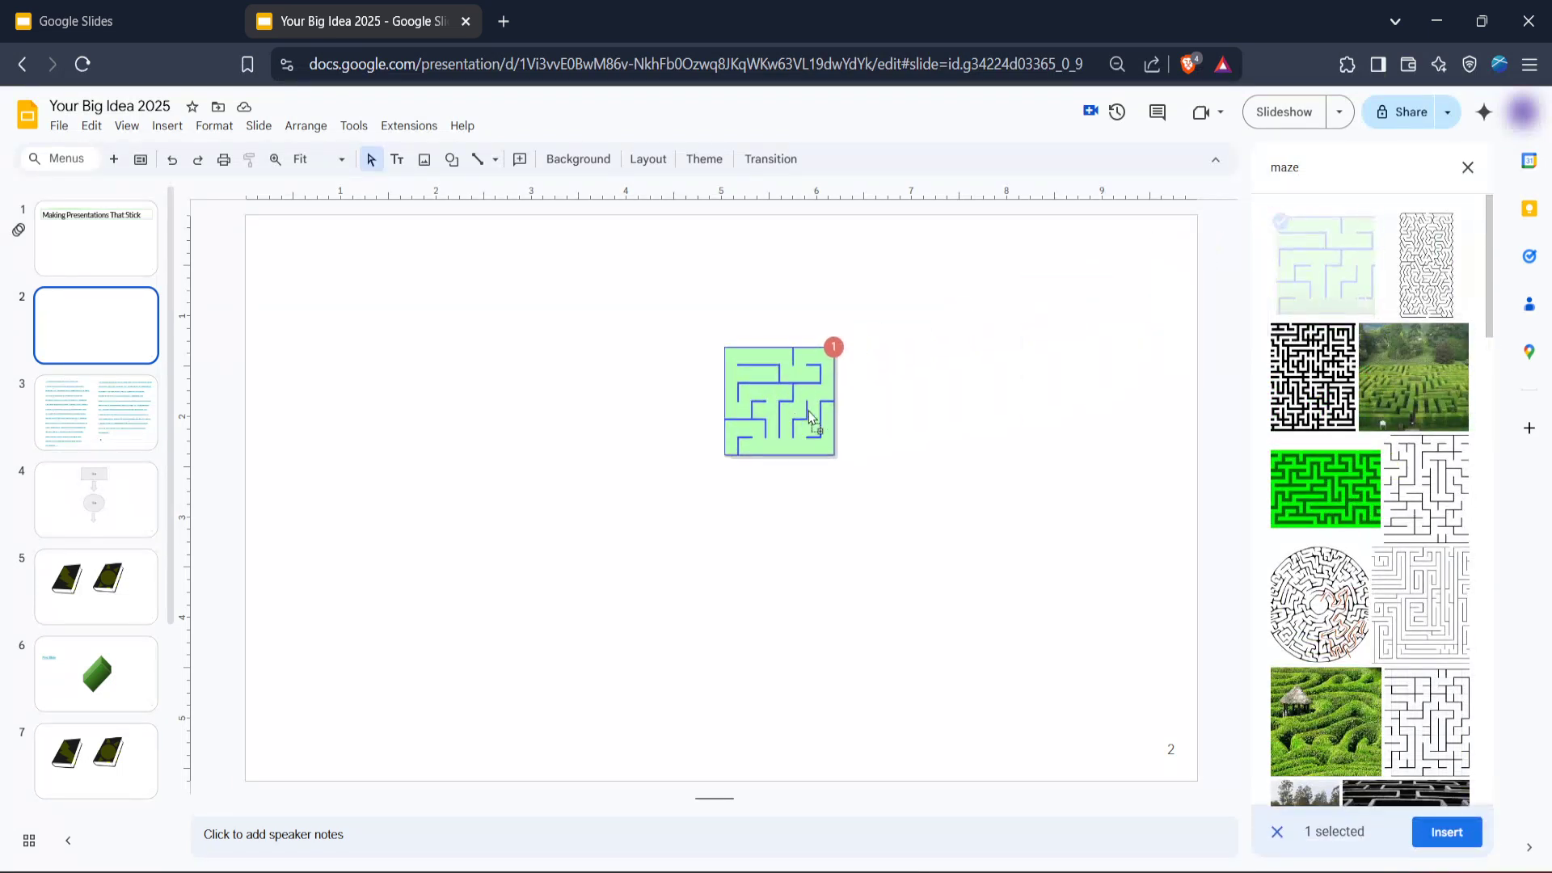
{"action": "left_click", "coordinate": [1446, 832]}
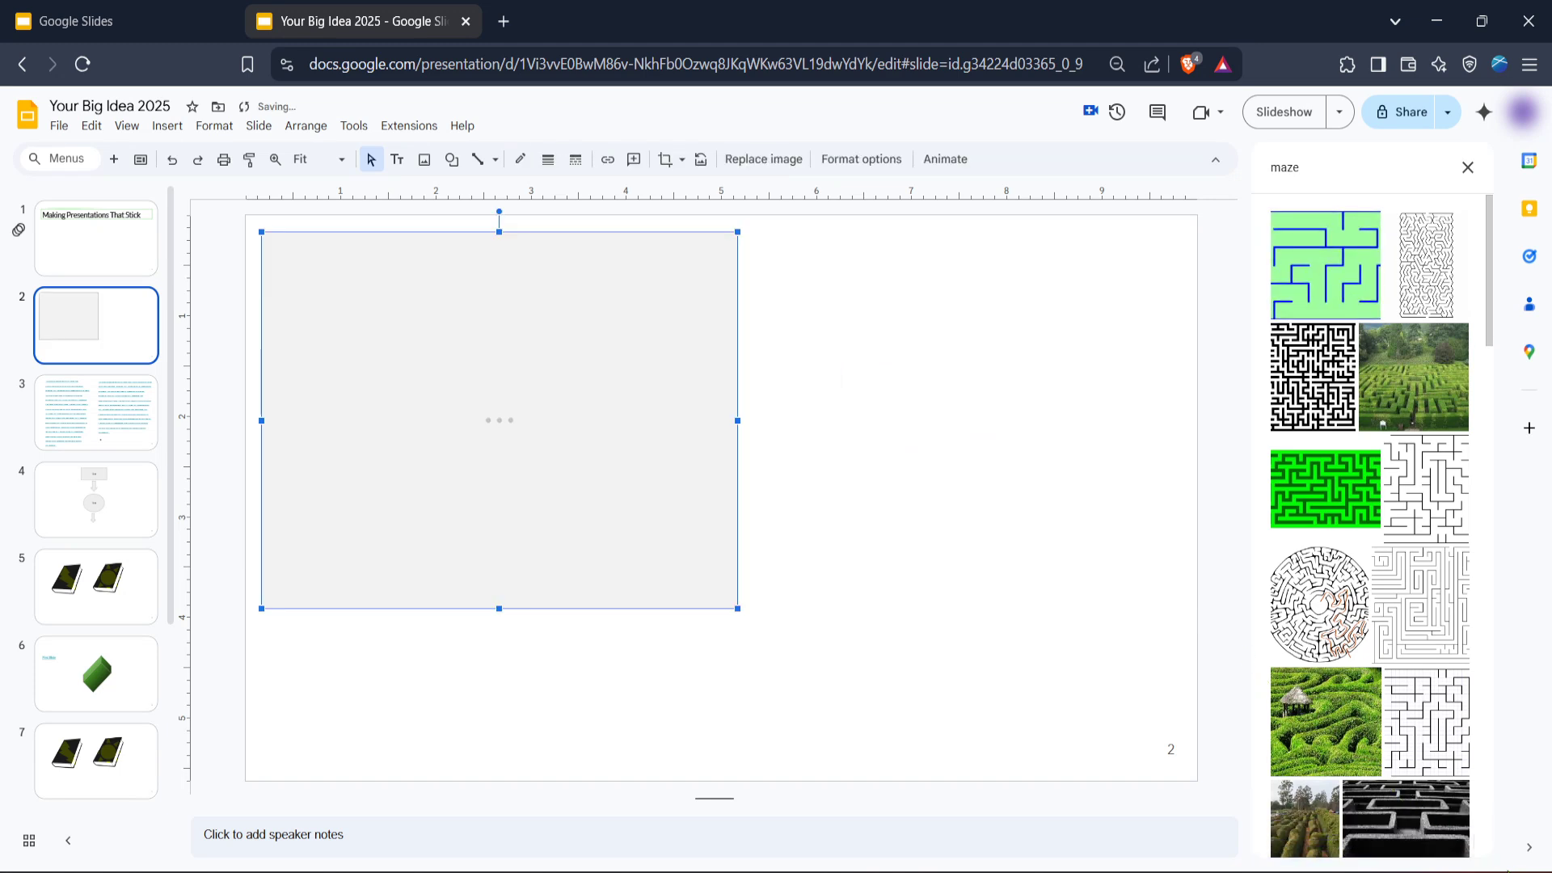
Set the inserted maze image as slide 2's background.
{"action": "left_click", "coordinate": [1324, 265]}
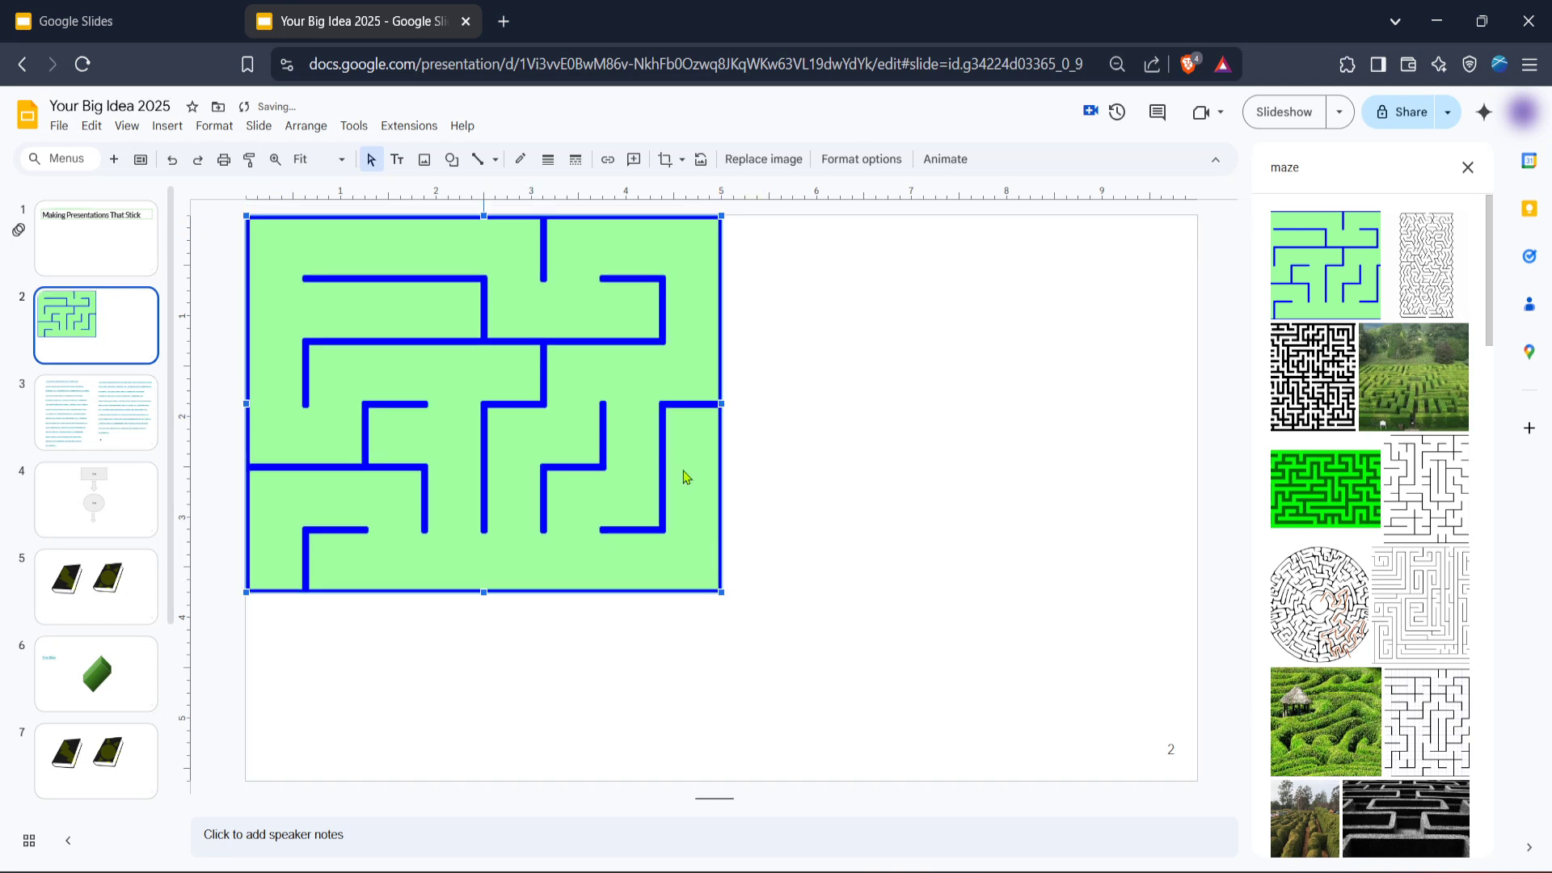
{"action": "right_click", "coordinate": [687, 476]}
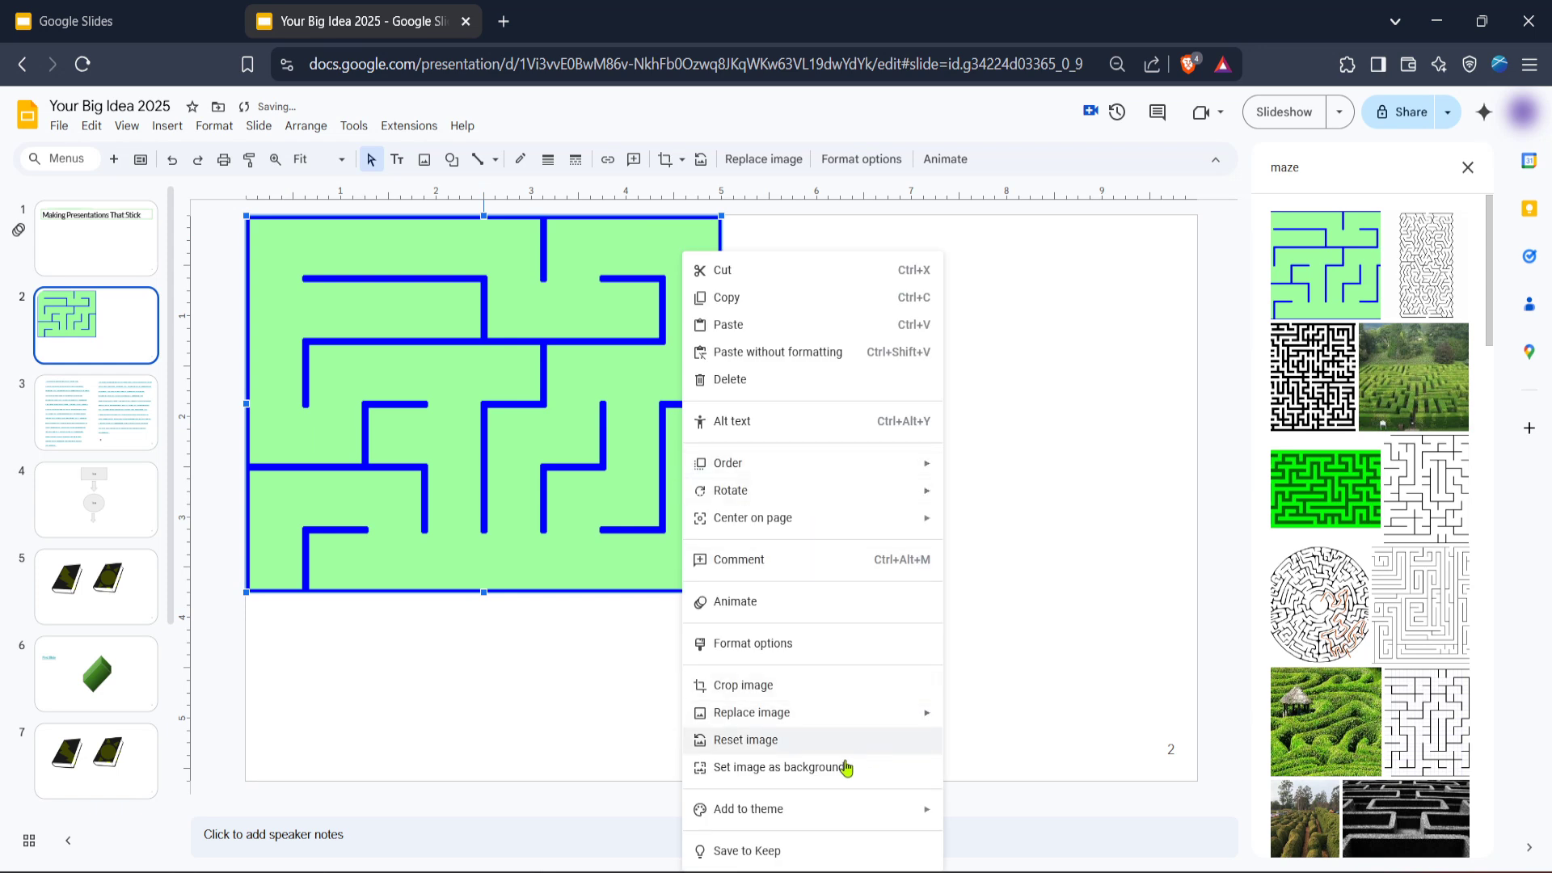
{"action": "left_click", "coordinate": [780, 768]}
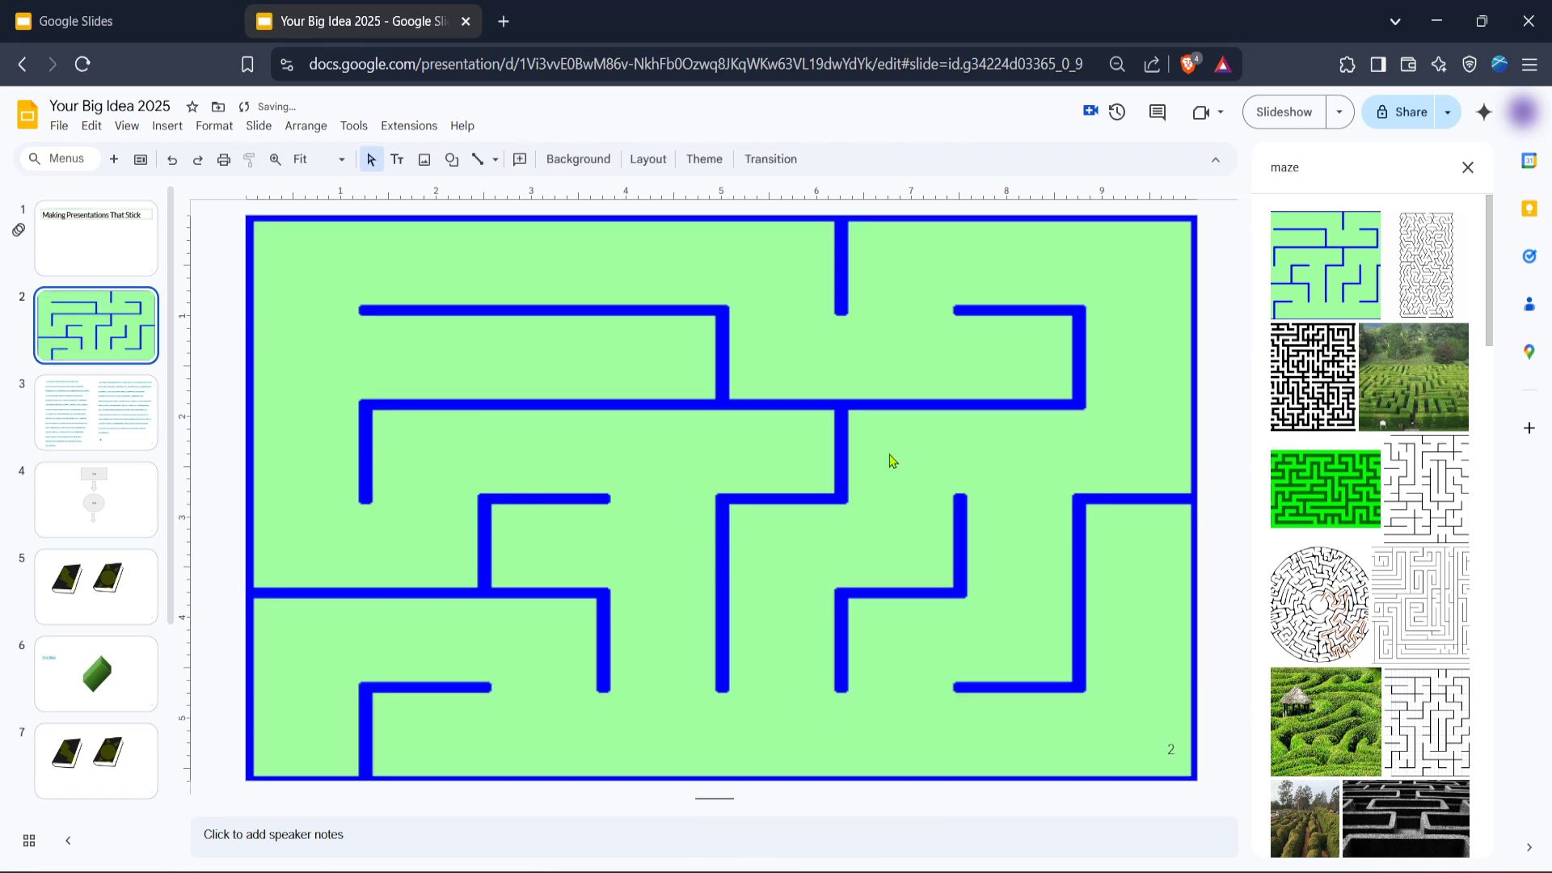
{"action": "mouse_move", "coordinate": [1203, 460]}
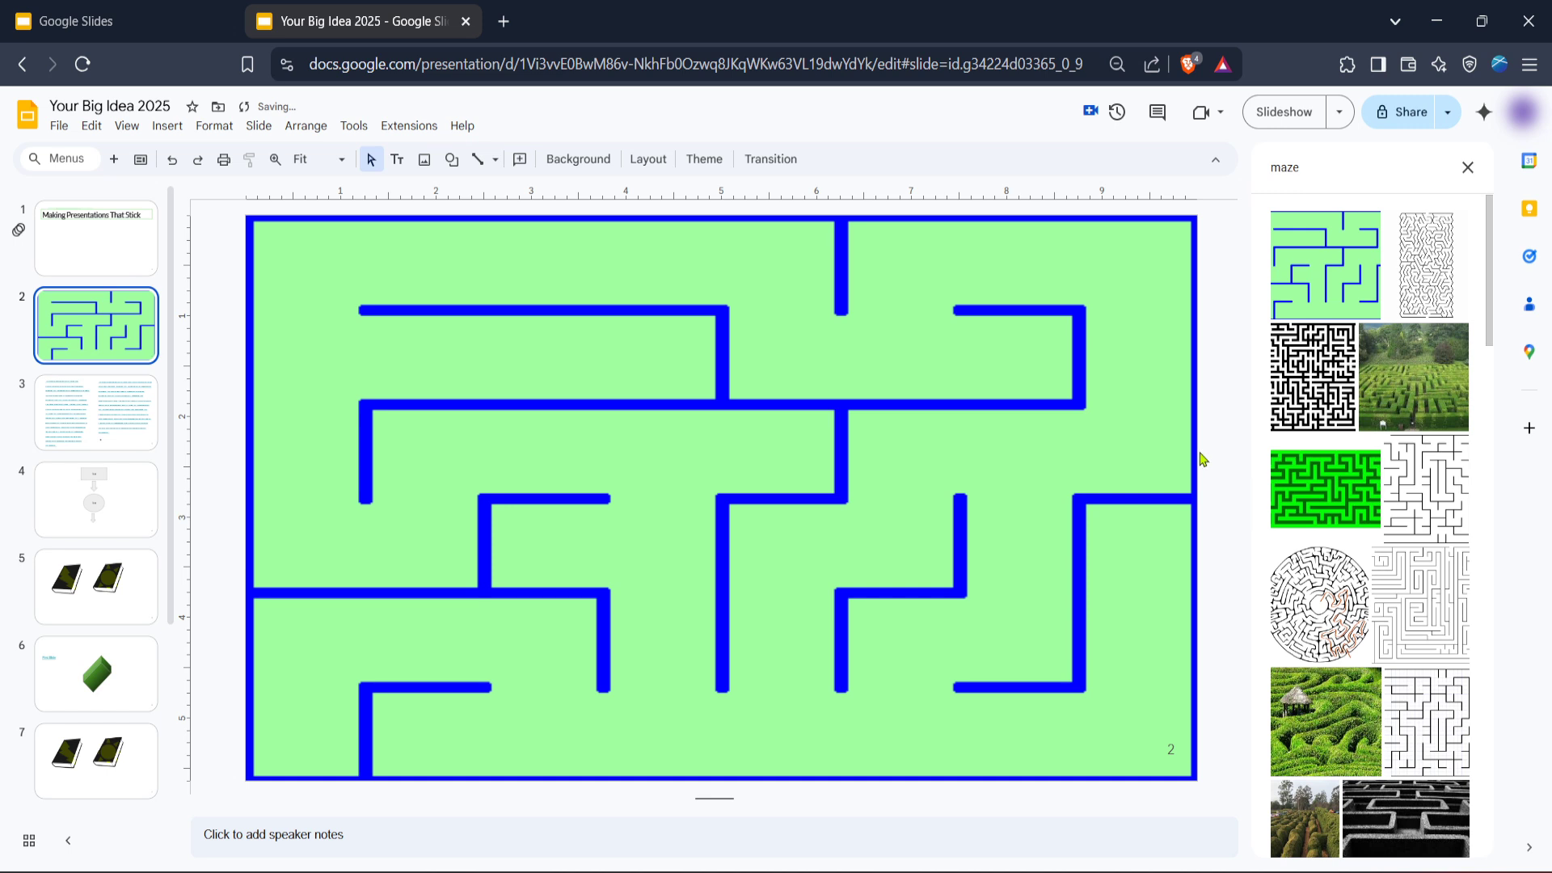
{"action": "mouse_move", "coordinate": [1200, 484]}
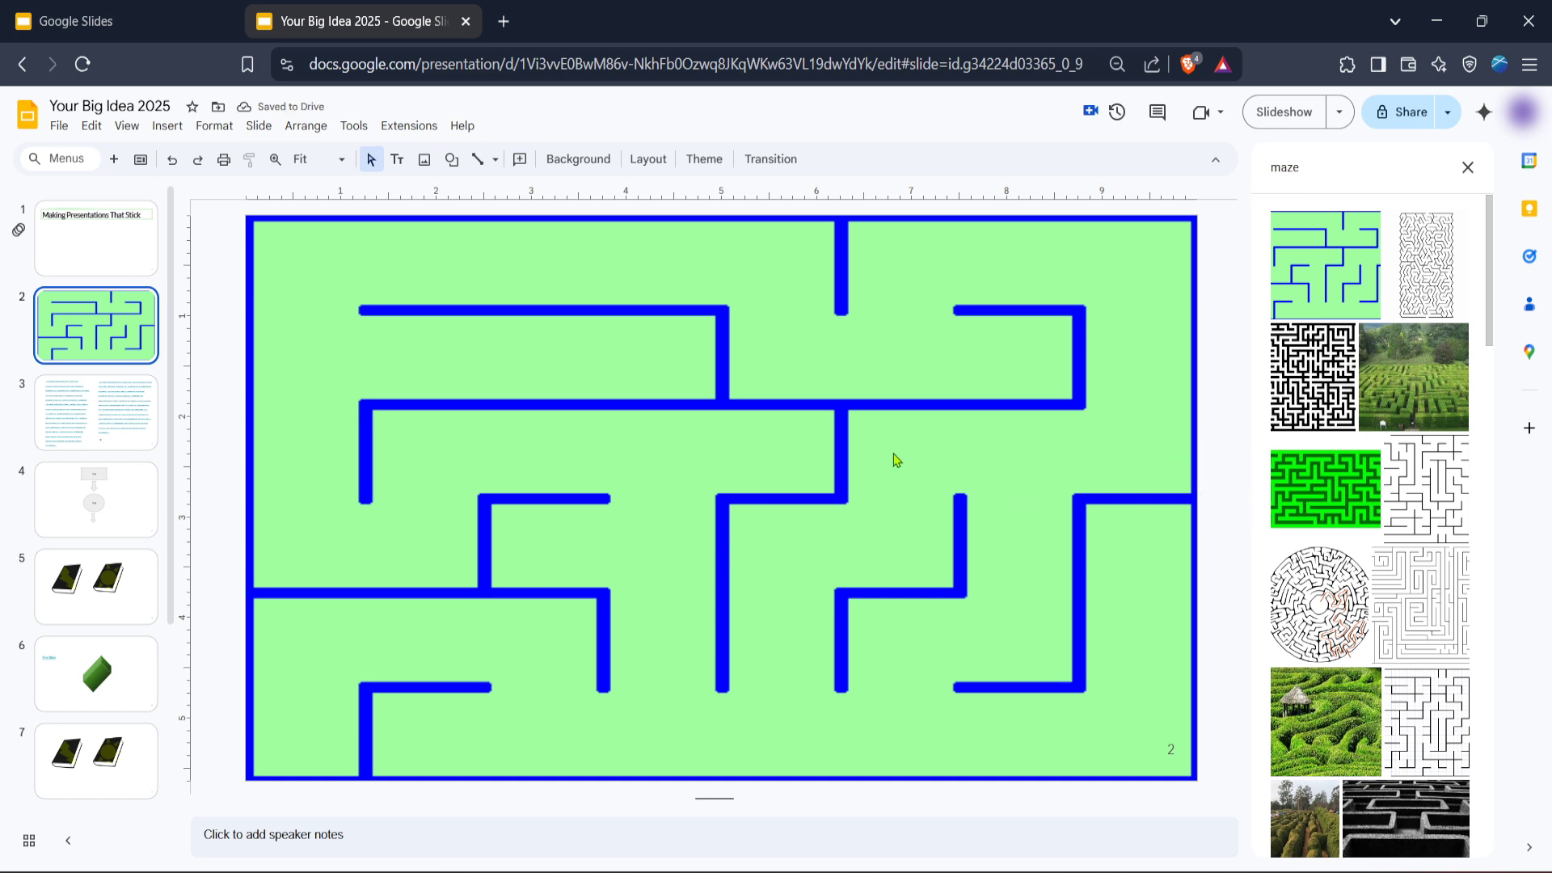
{"action": "mouse_move", "coordinate": [606, 535]}
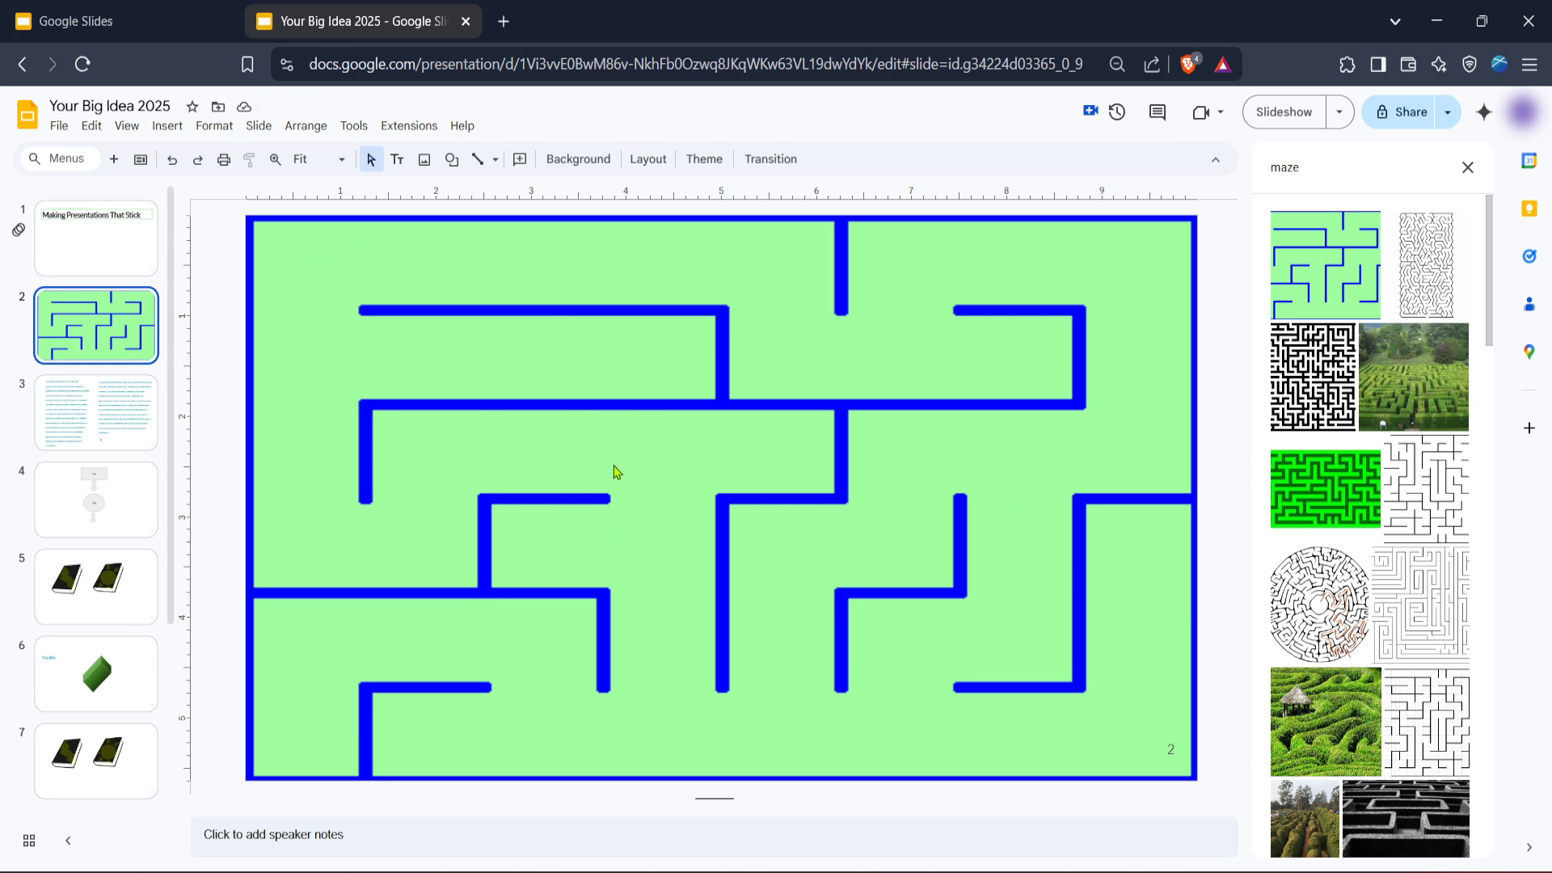
{"action": "mouse_move", "coordinate": [625, 481]}
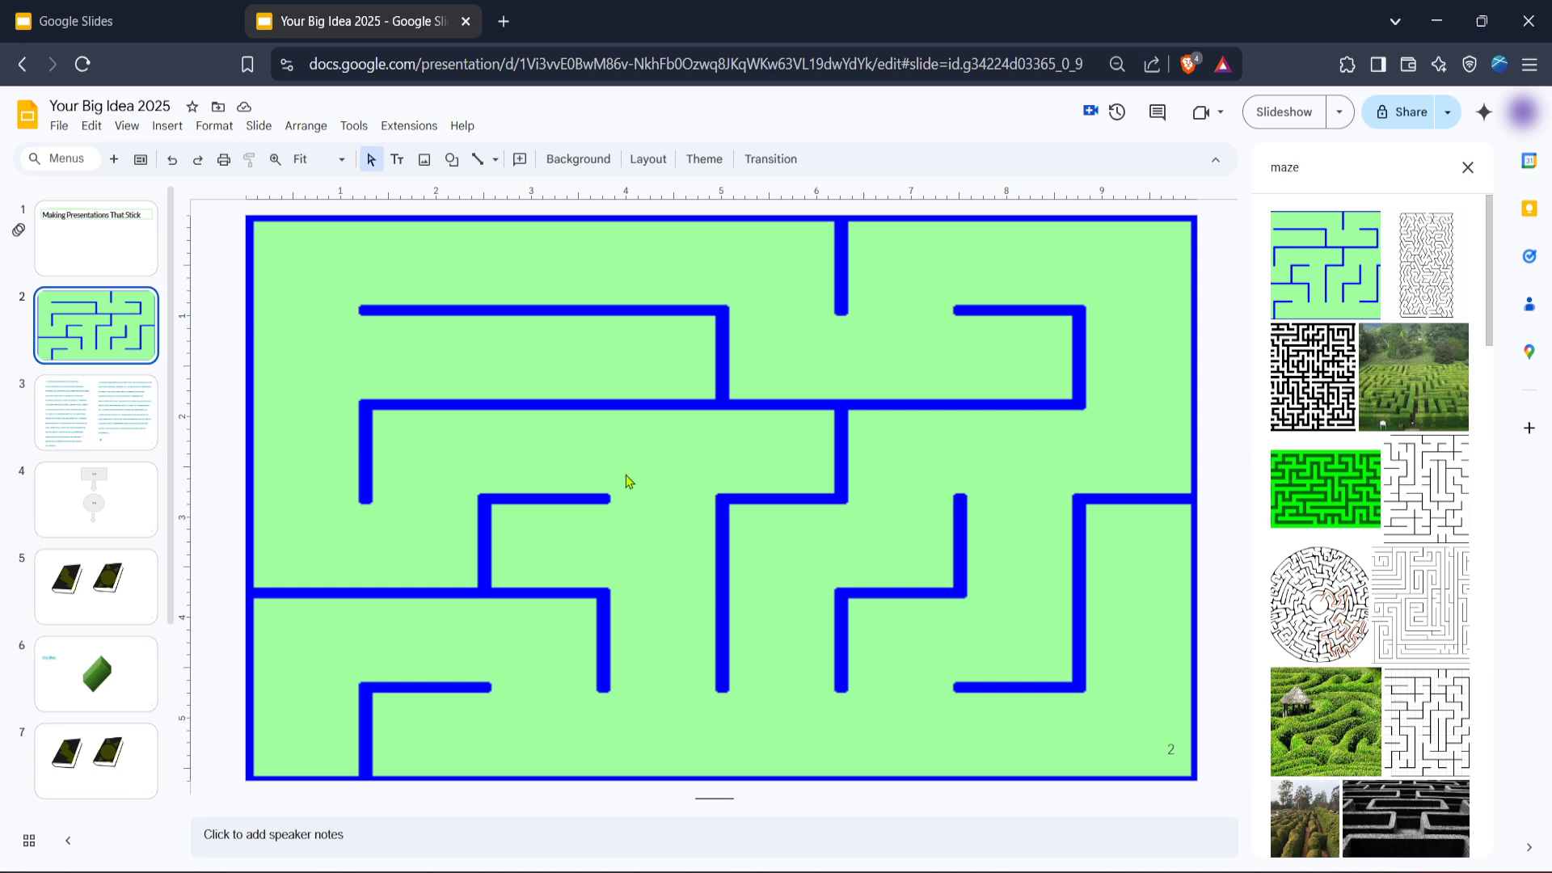